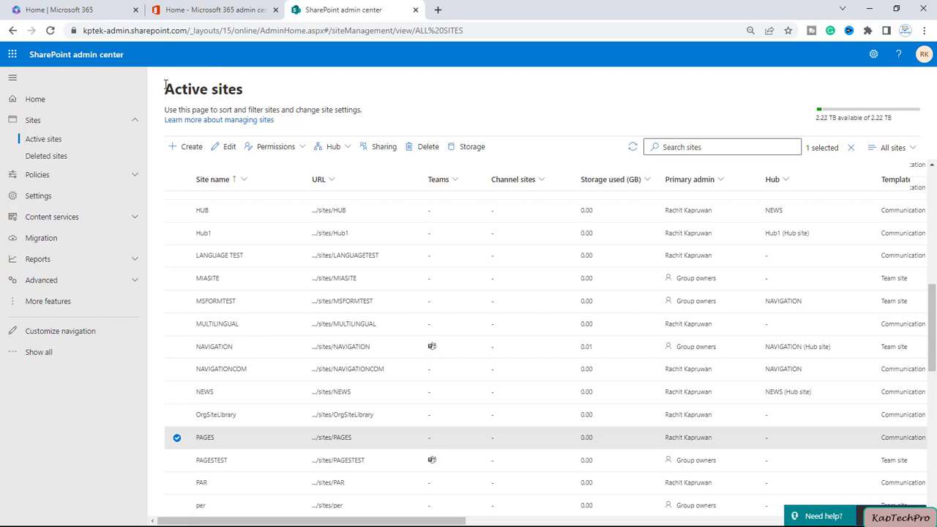
mouse_move(337, 446)
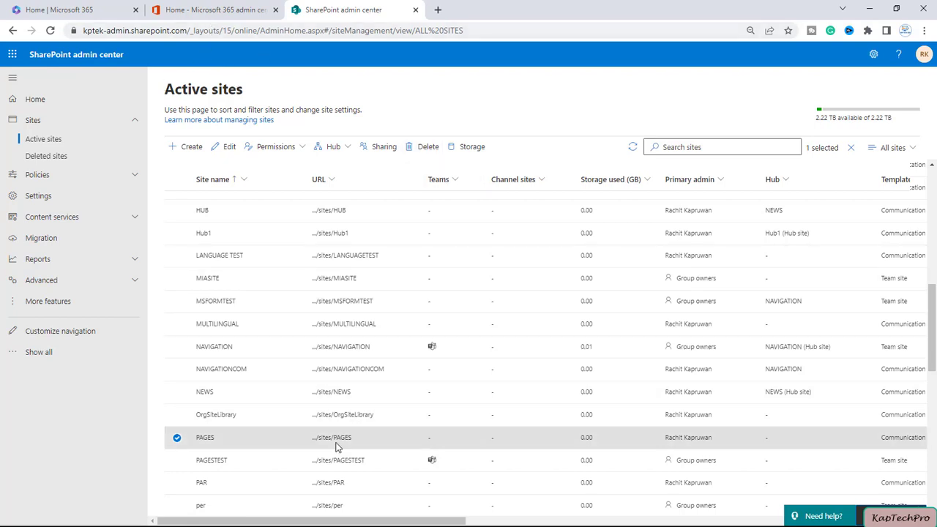
mouse_move(331, 436)
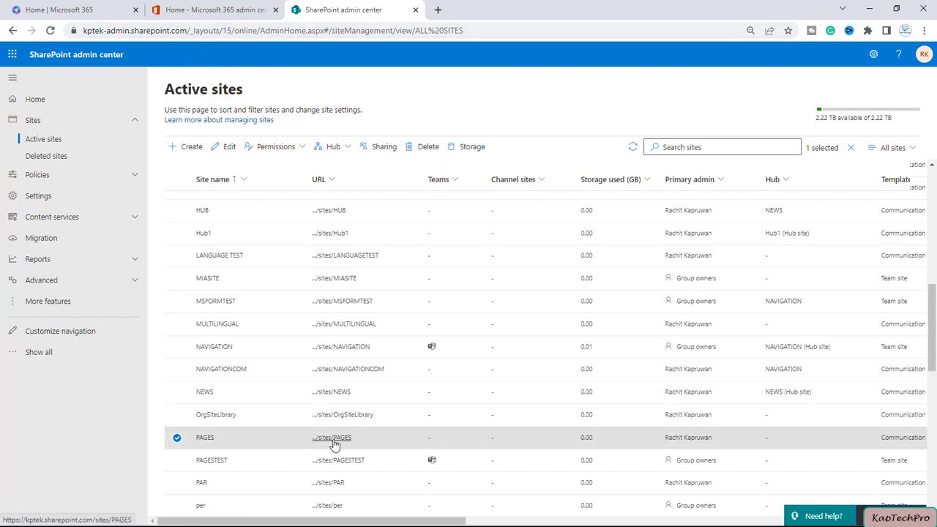
Step: Open the PAGES site from the /sites/PAGES URL in the active sites list
click(330, 436)
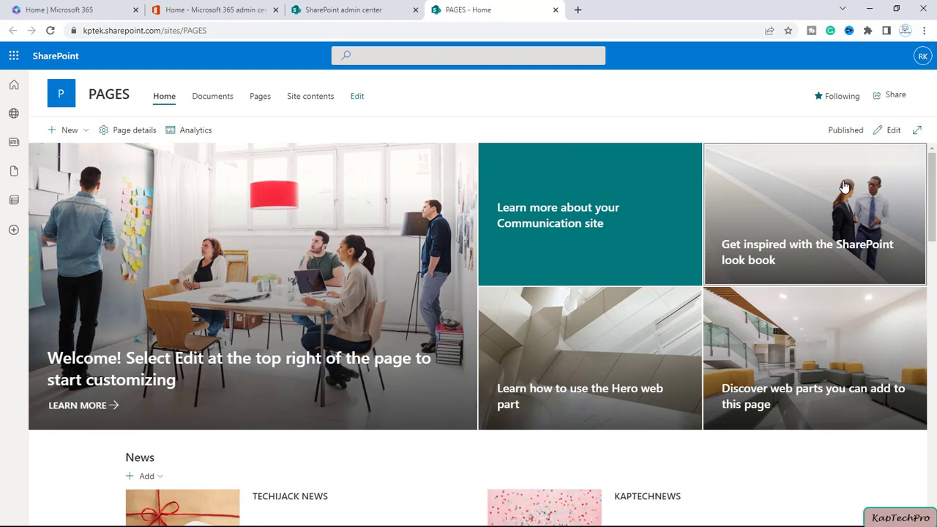
Step: Go to Site contents and open the Site Pages library listing KAPTECHNEWS, TECHJACK-NEWS and Home
scroll(down, 3)
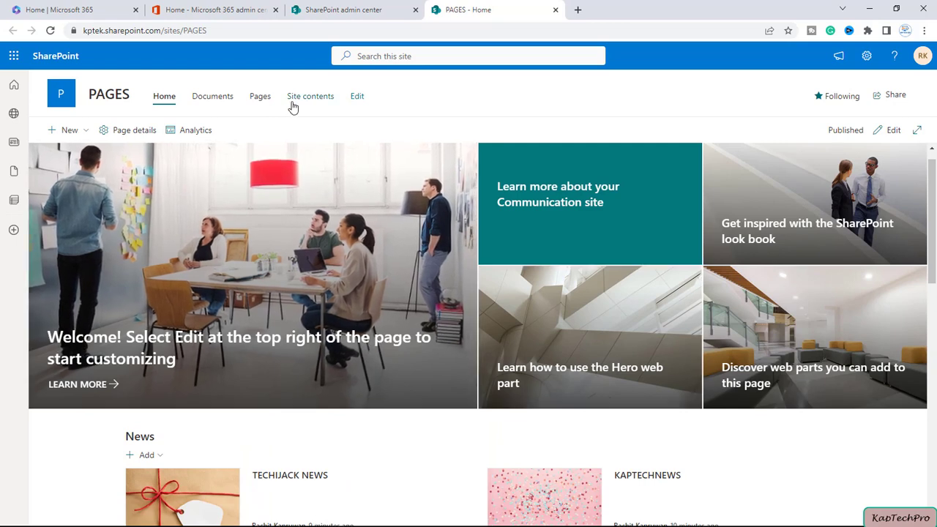
mouse_move(300, 97)
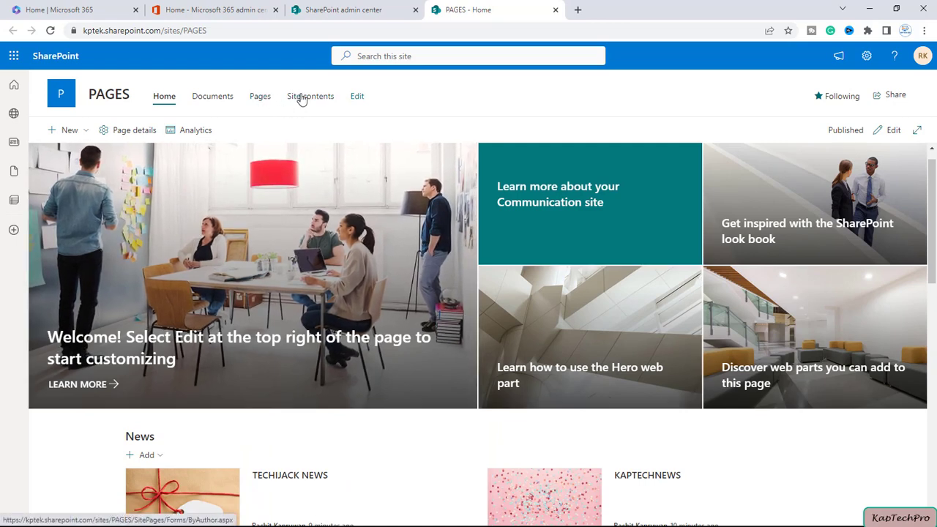
click(310, 97)
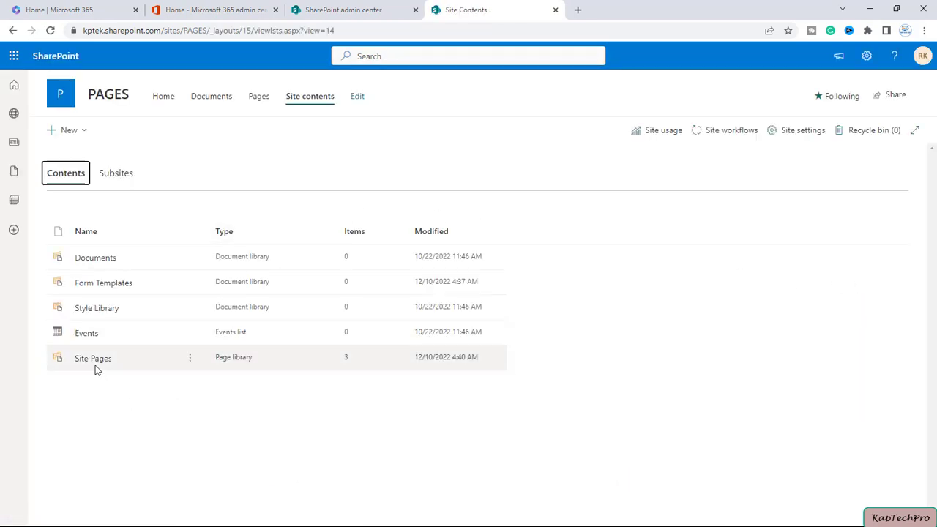
click(93, 357)
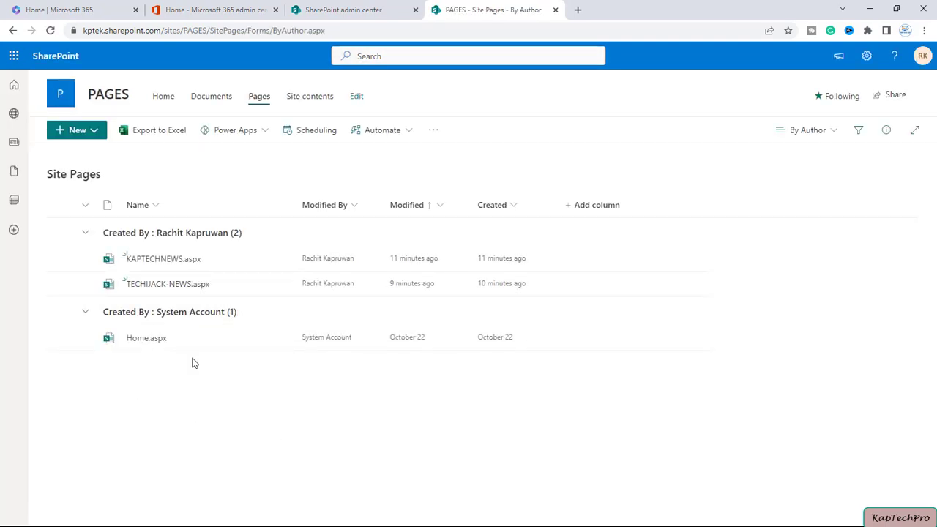
Step: Create a new blank site page titled KAPTECHPRO
click(76, 128)
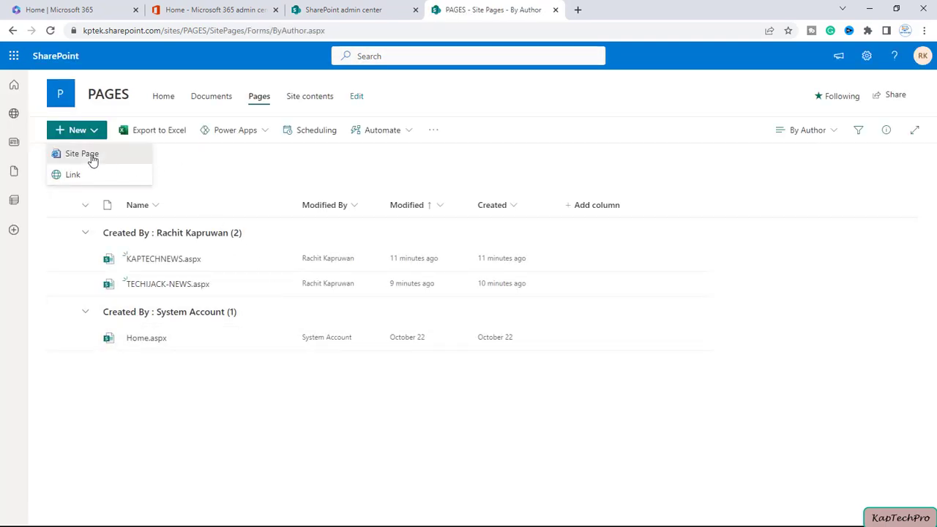
click(82, 153)
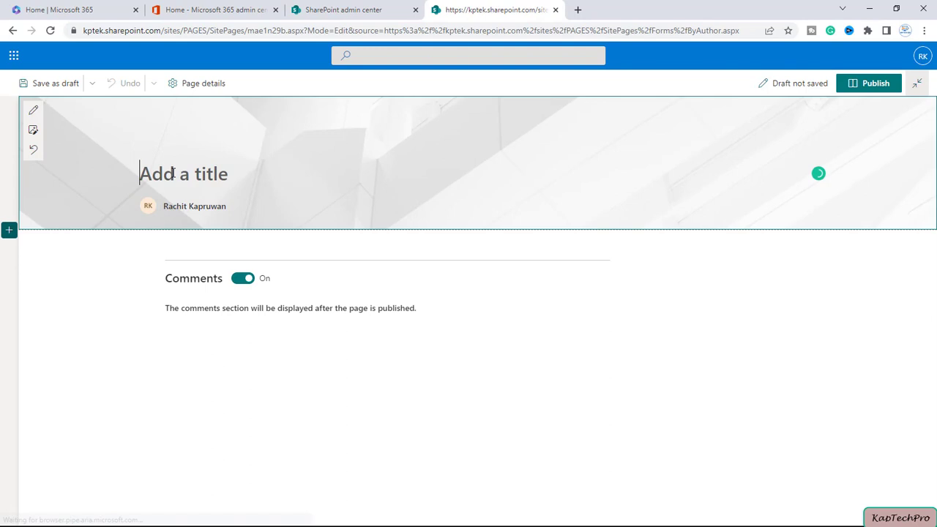
text(KAPTECHPRO)
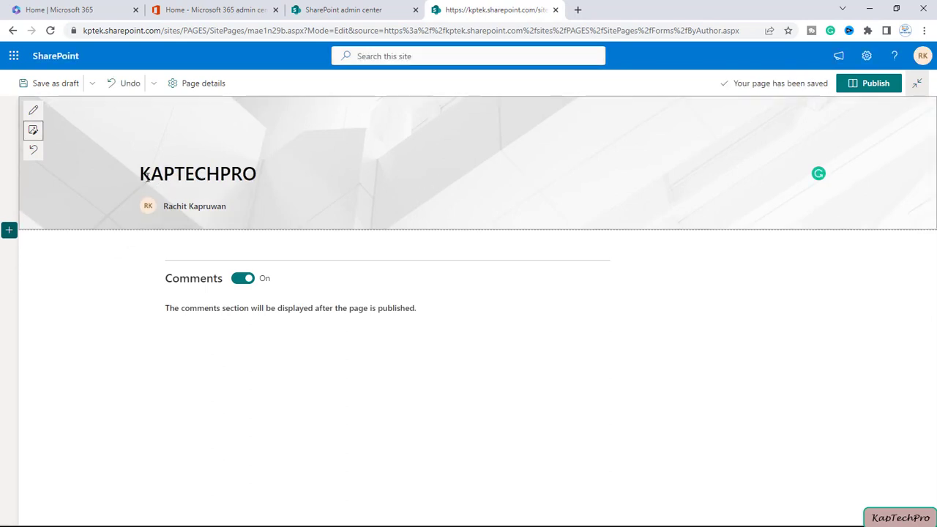
Step: Give the page a stock beach header image and publish KAPTECHPRO
click(32, 131)
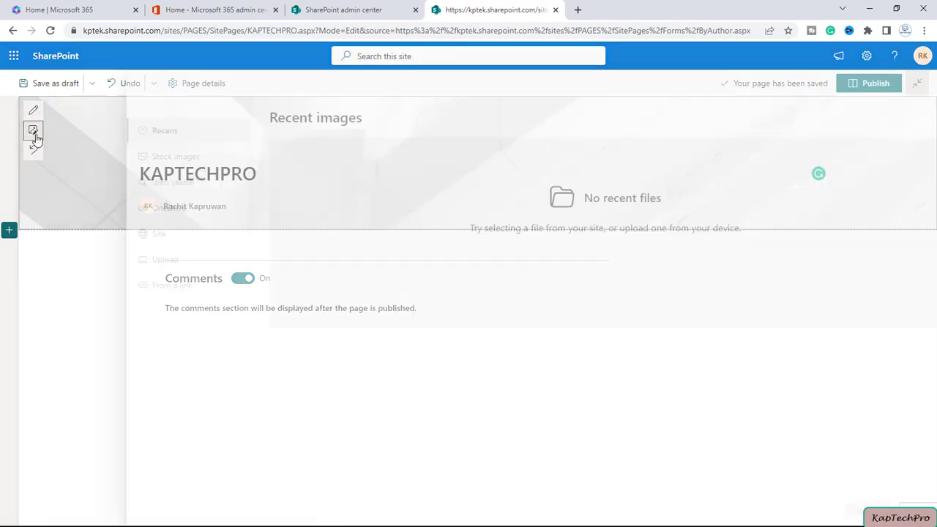
click(152, 167)
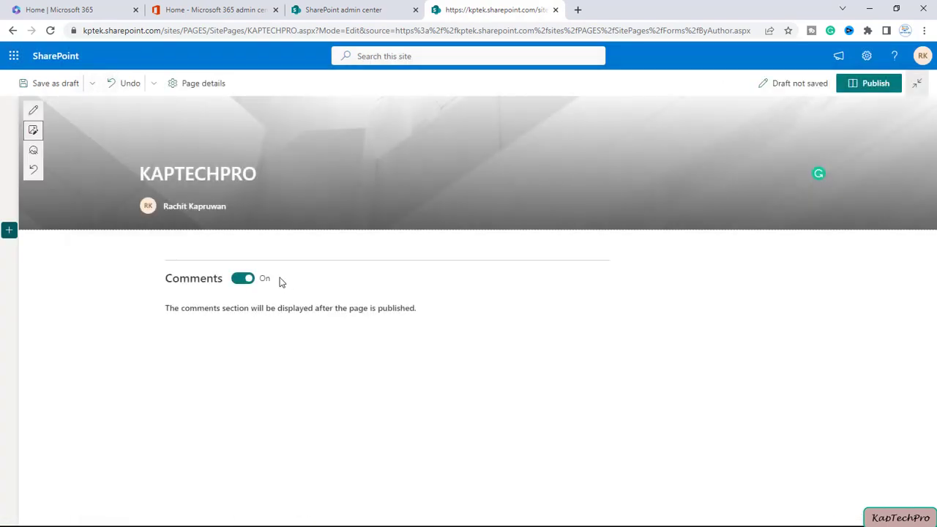
mouse_move(875, 82)
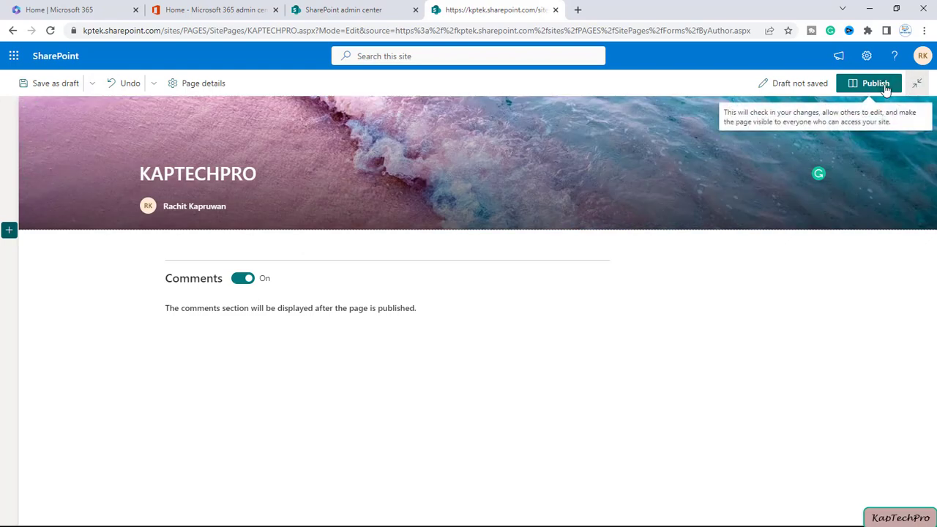
click(870, 82)
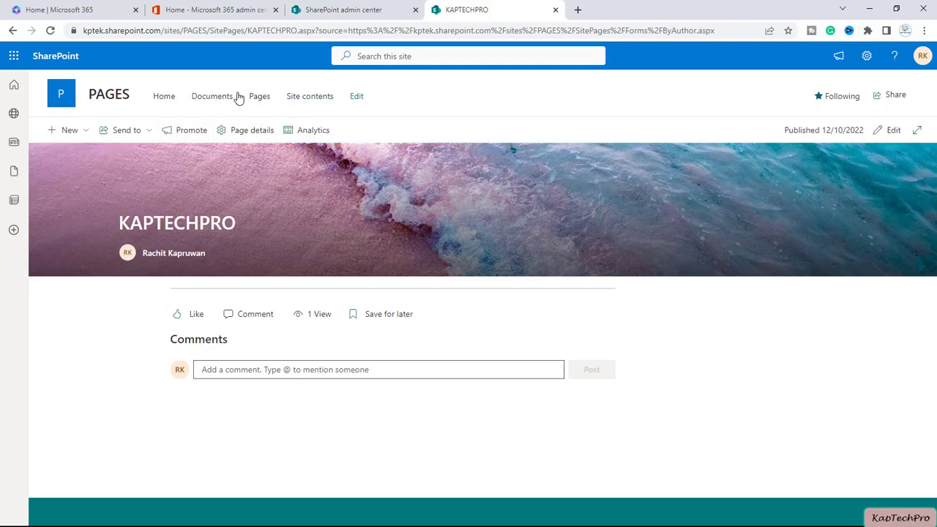
Step: Return via the home page and Site contents to Site Pages, now listing KAPTECHPRO too
click(164, 96)
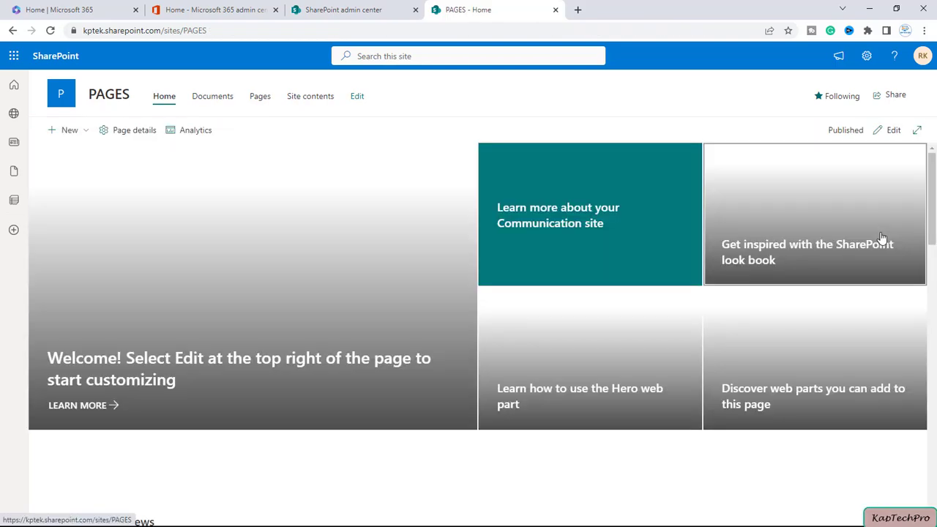
scroll(down, 3)
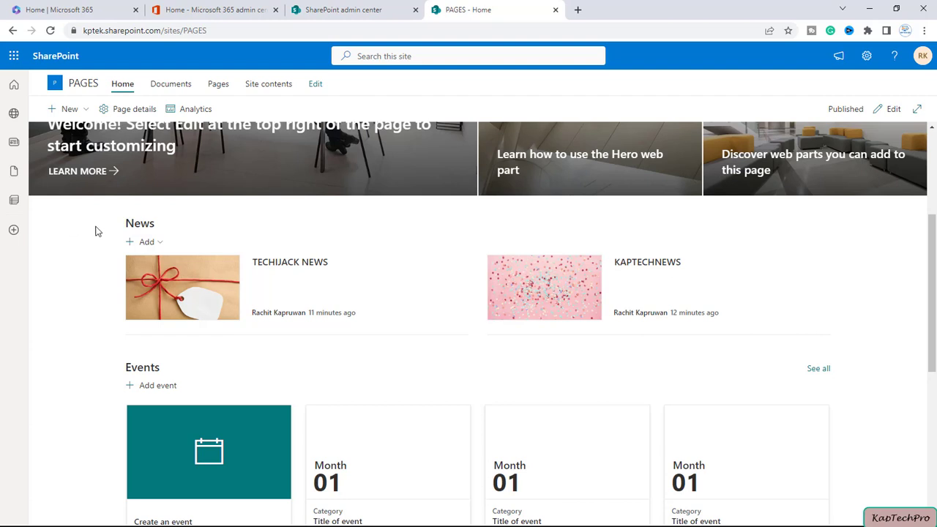
mouse_move(268, 83)
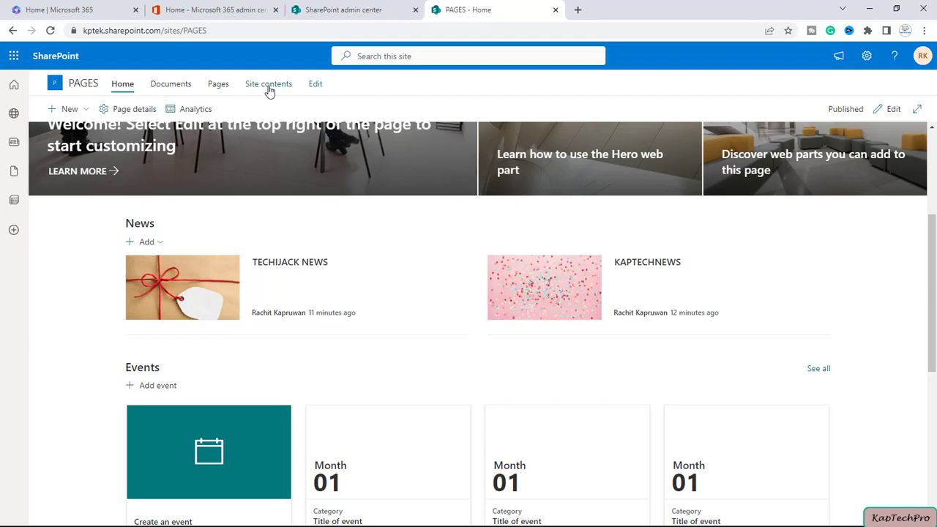
click(268, 83)
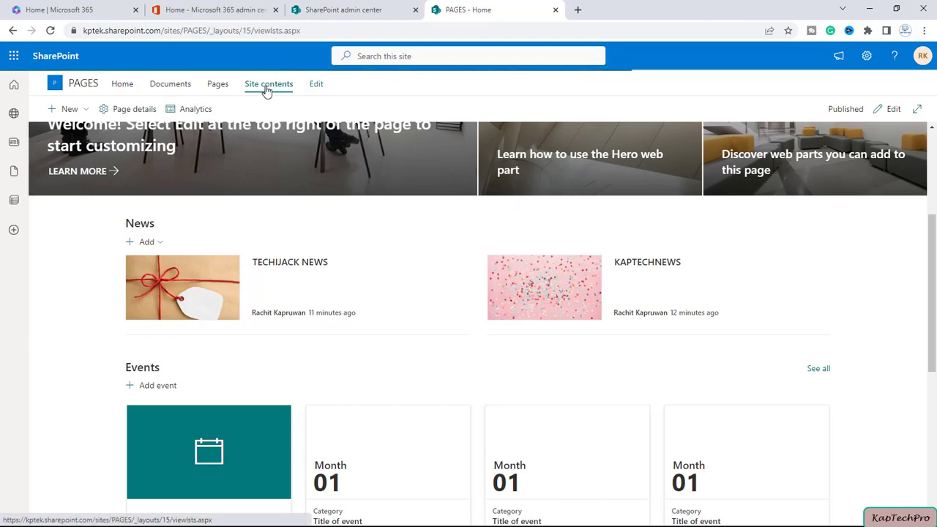
click(267, 83)
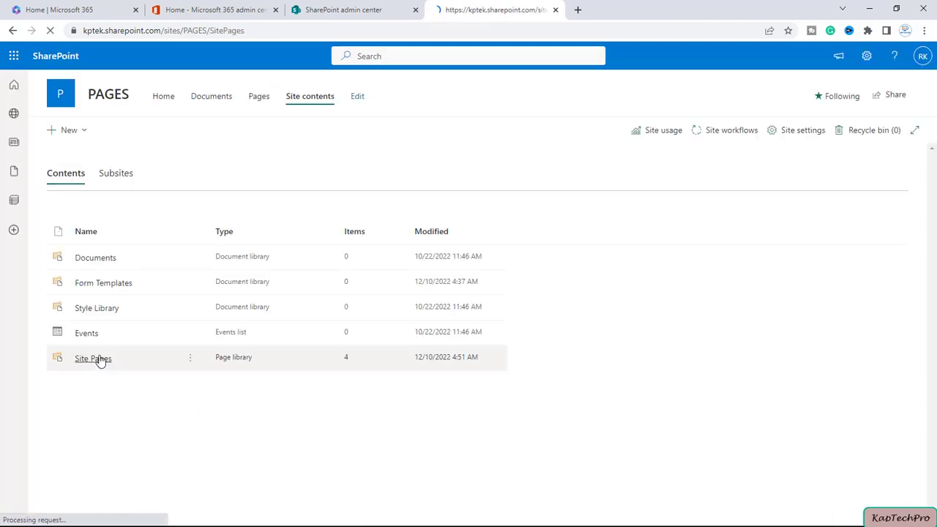
click(93, 358)
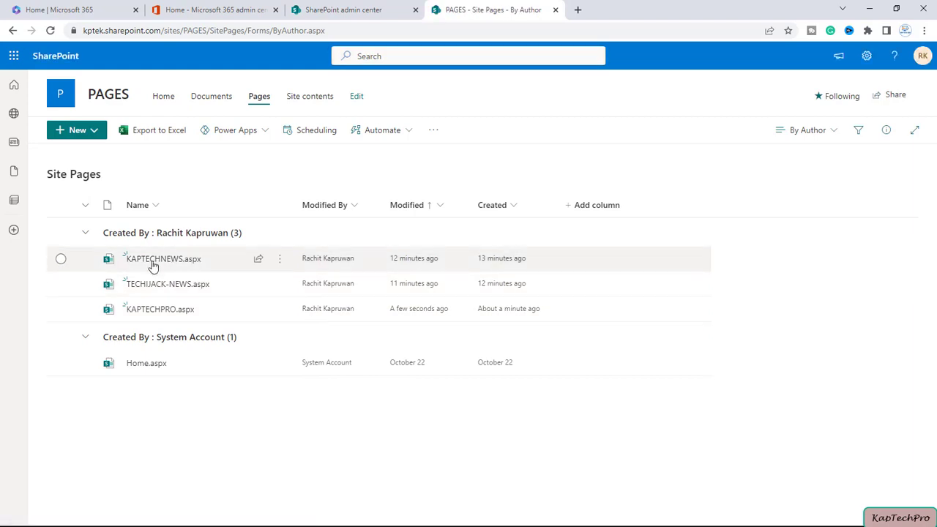
mouse_move(129, 316)
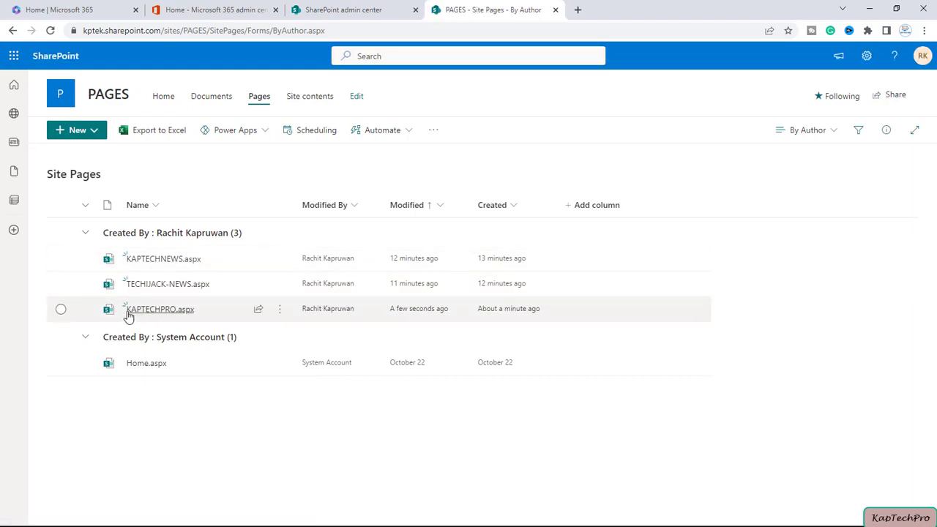
mouse_move(158, 258)
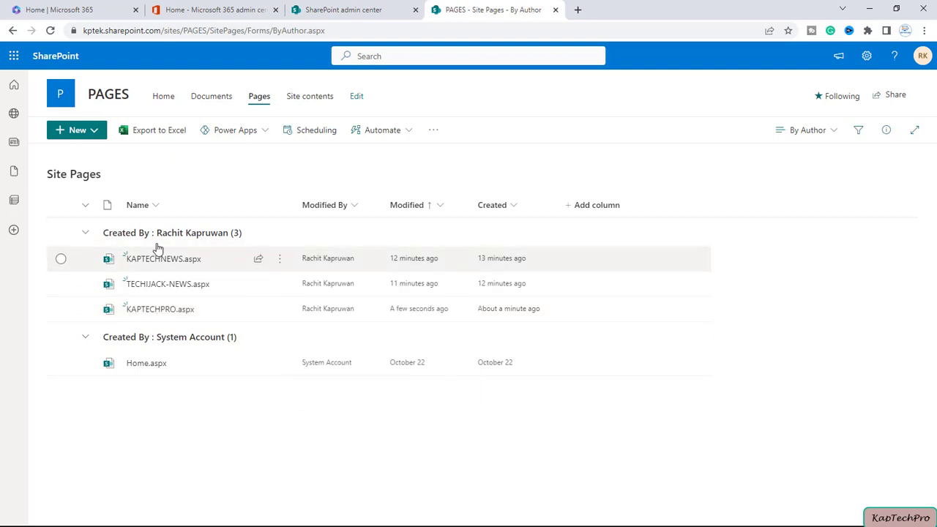
mouse_move(159, 308)
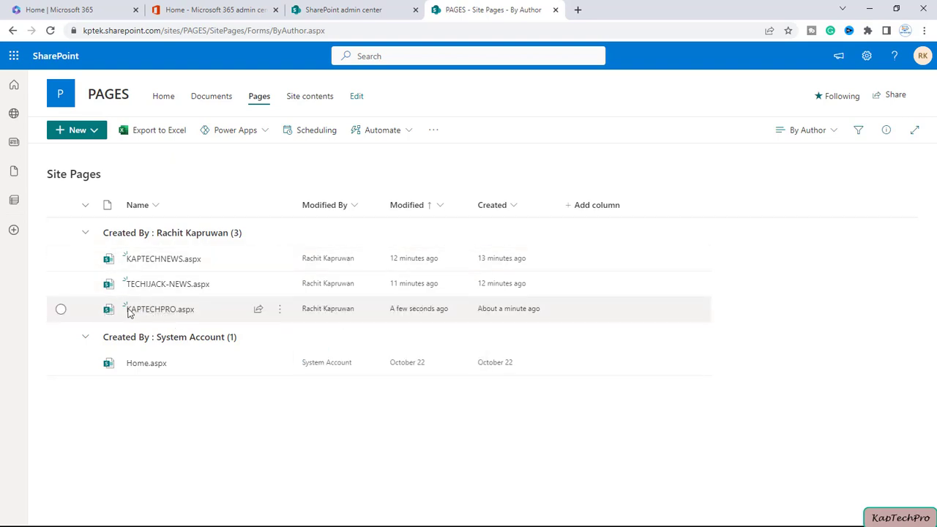
mouse_move(159, 309)
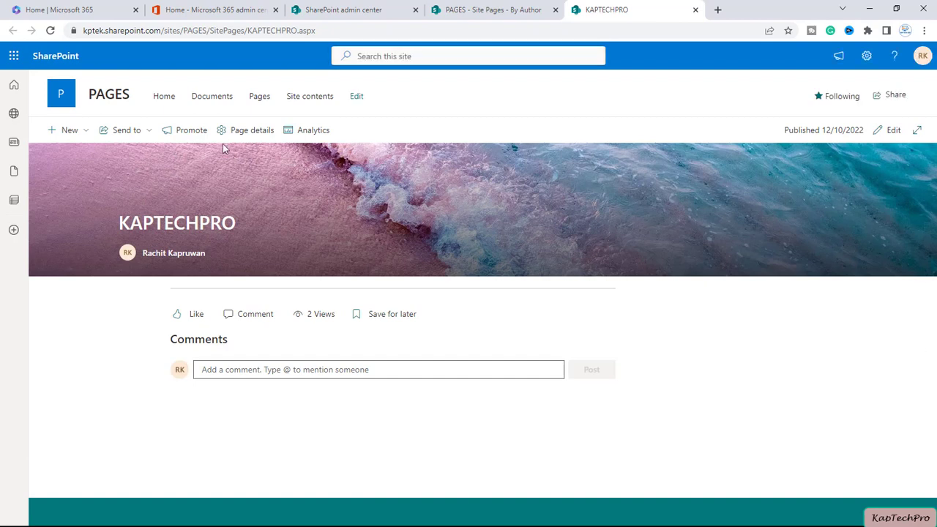
mouse_move(172, 164)
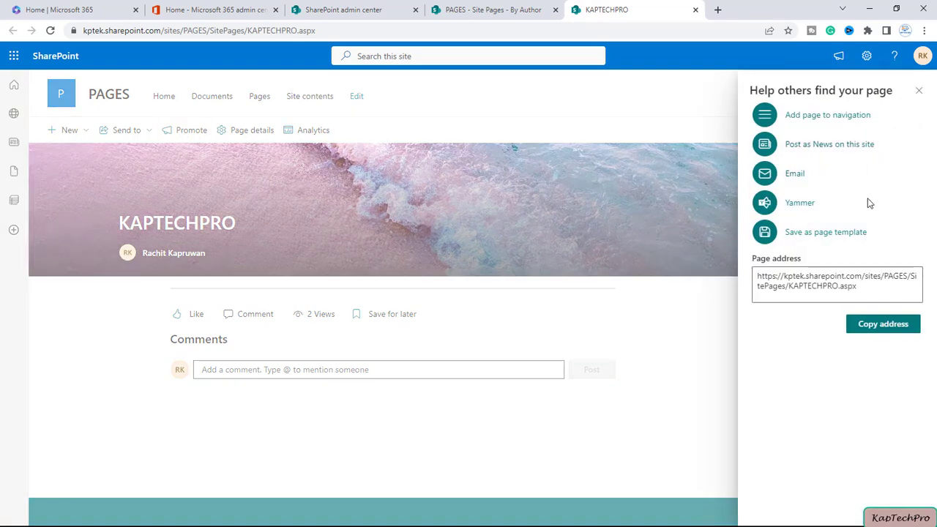
mouse_move(842, 158)
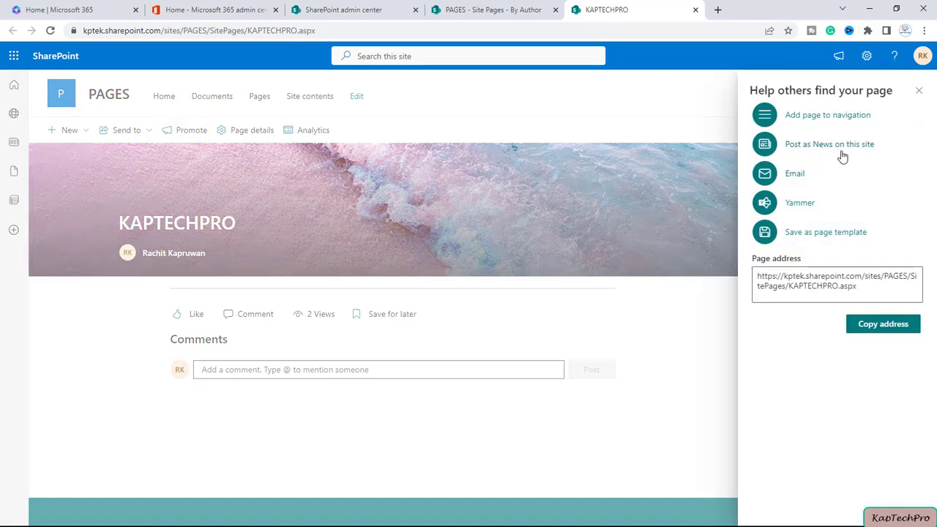
Step: Promote KAPTECHPRO as Post as News on this site and close the promotion panel
click(829, 144)
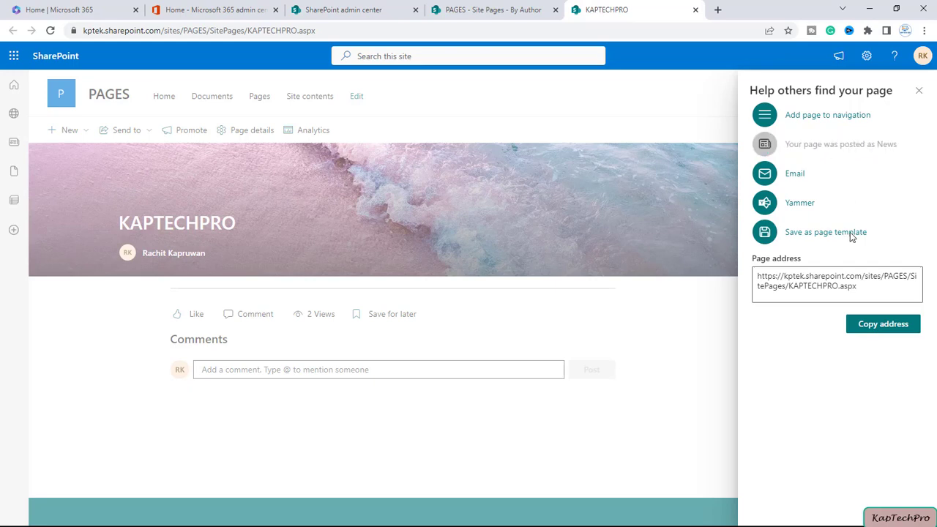
click(919, 90)
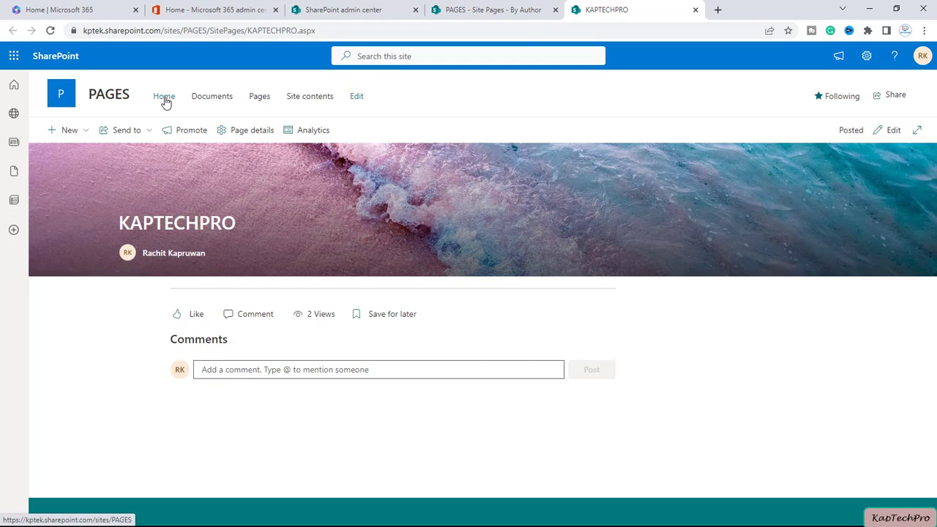
Step: Go to the site home page and highlight the News heading where KAPTECHPRO appears first
click(164, 96)
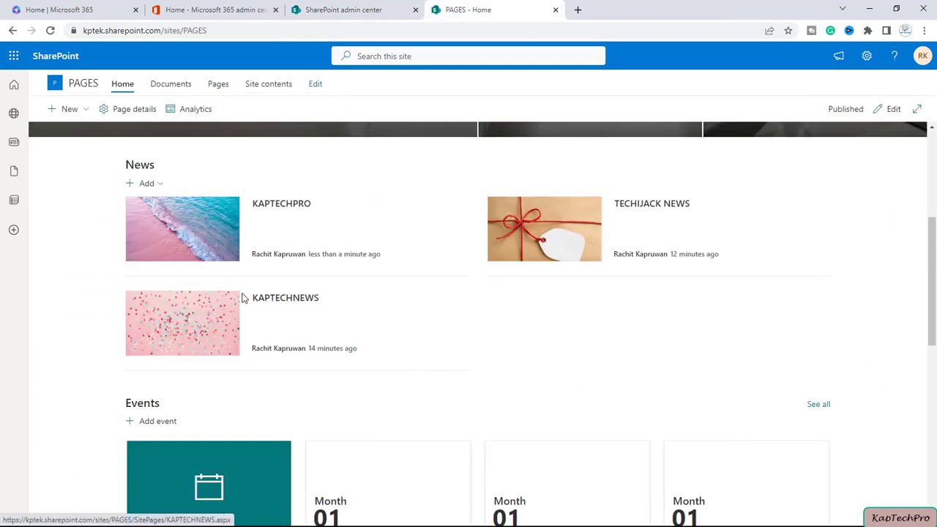
mouse_move(223, 369)
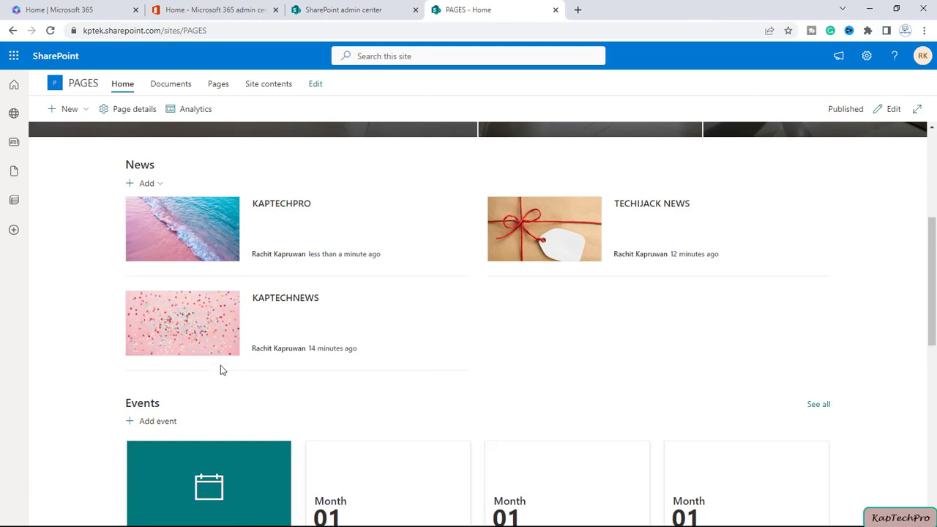
double_click(139, 164)
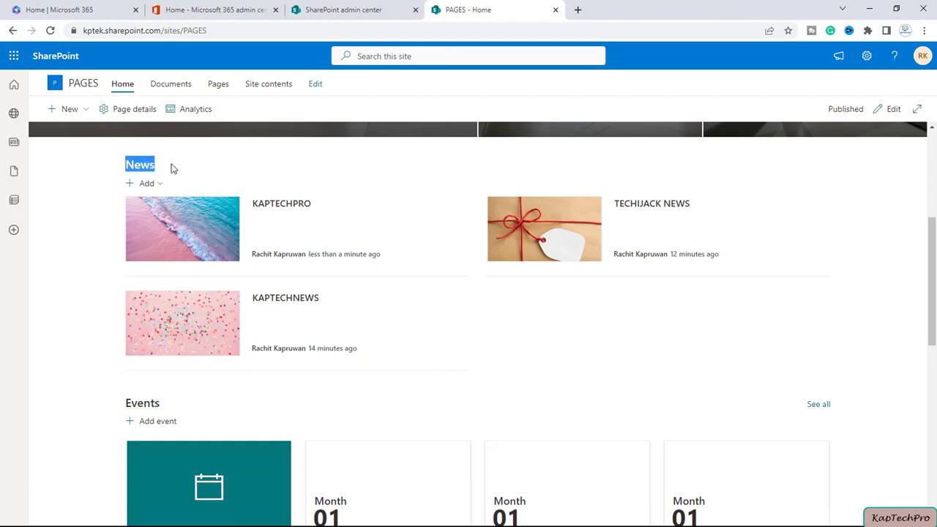
mouse_move(108, 356)
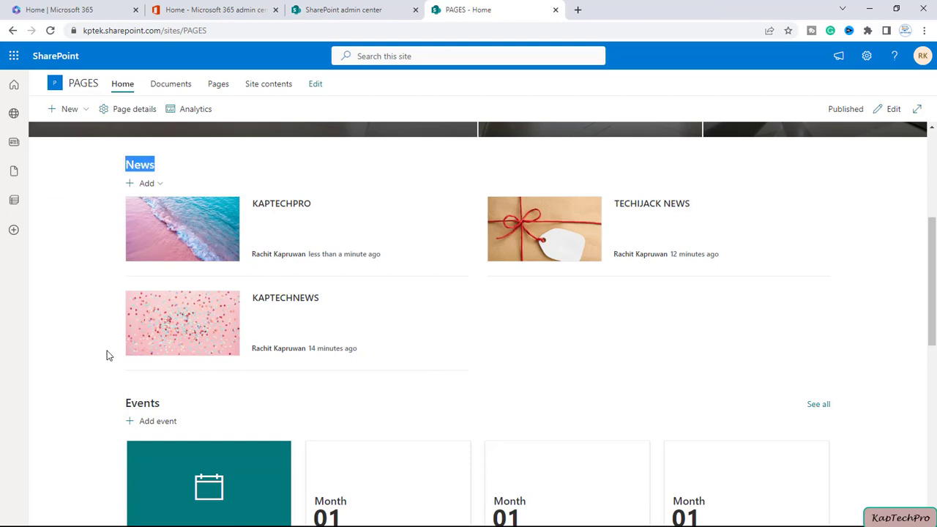
mouse_move(461, 327)
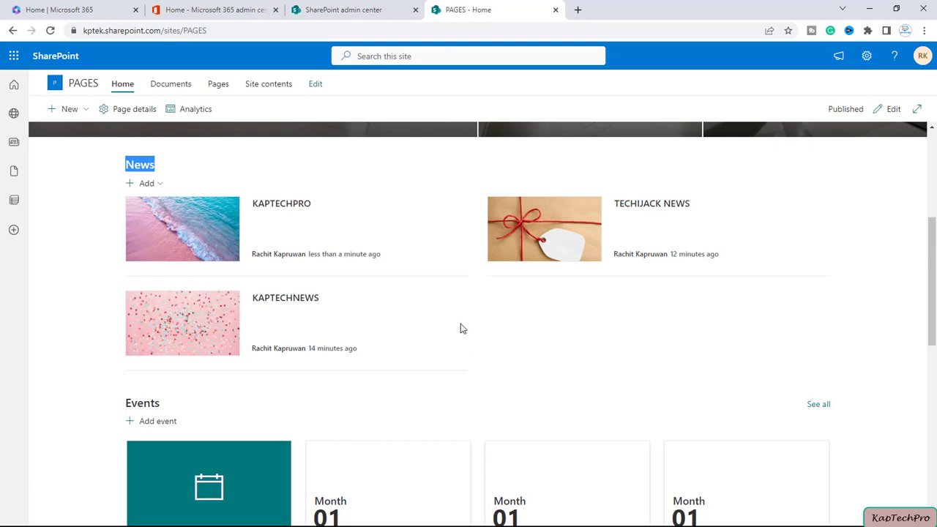
mouse_move(776, 288)
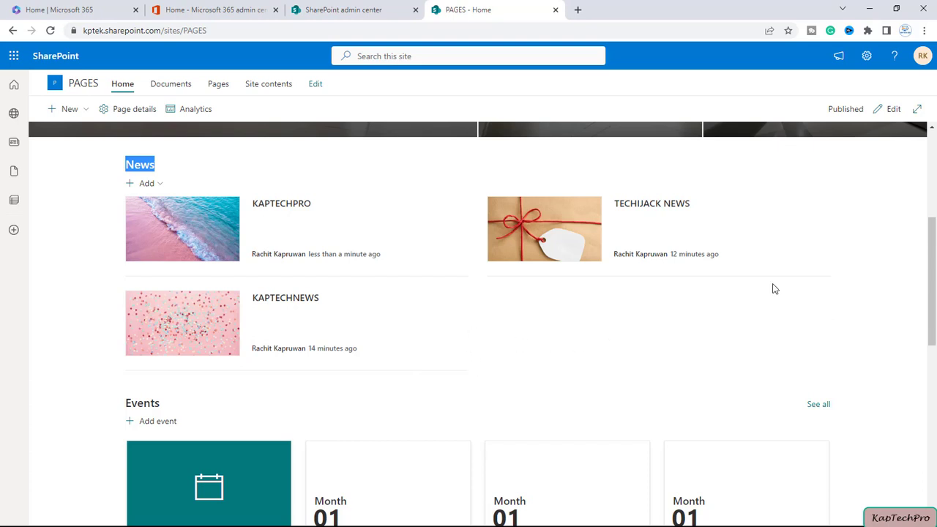